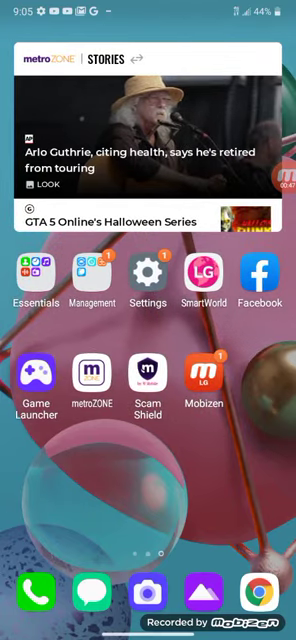
- Swipe across the home screen to reach the Google search bar with its microphone
scroll("left", 3)
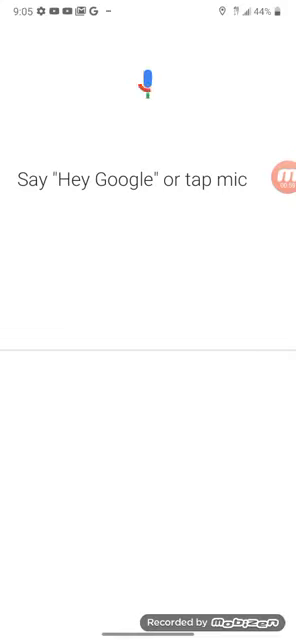
- Scroll down the luckypatchers.com article to the DOWNLOAD LUCKY PATCHER INSTALLER button
left_click(148, 84)
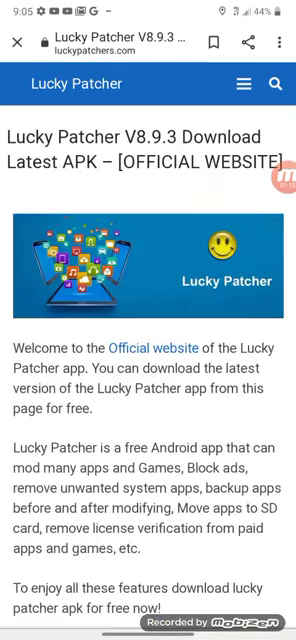
scroll("down", 3)
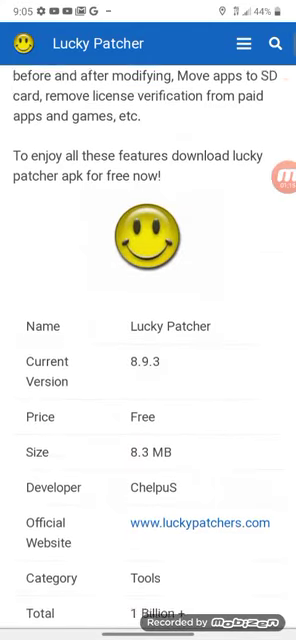
scroll("down", 3)
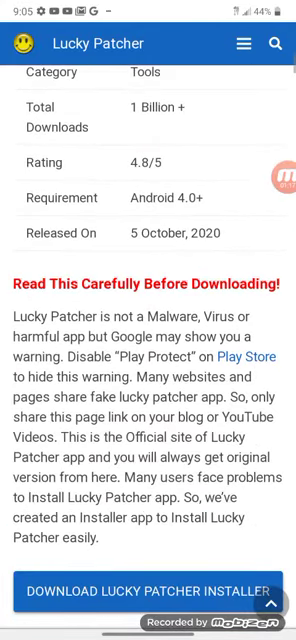
scroll("down", 3)
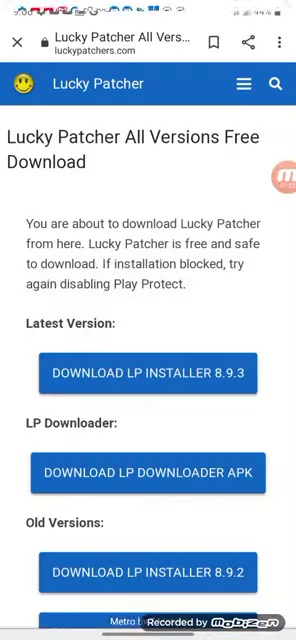
- Swipe up from the bottom edge to leave Chrome for the home screen
left_click_drag(148, 10, 148, 300)
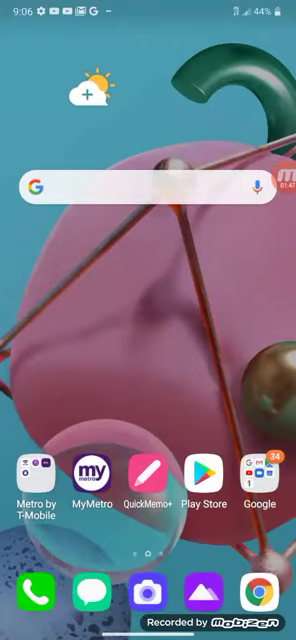
- Search Google for "lucky patcher" to reopen the luckypatchers.com article
type("lucky patcher")
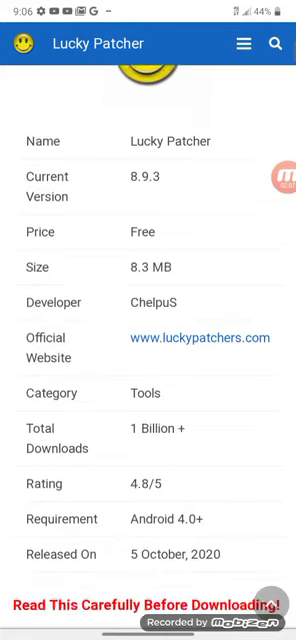
- Scroll the All Versions page down to DOWNLOAD LP INSTALLER 8.9.3 and start that download
scroll("down", 3)
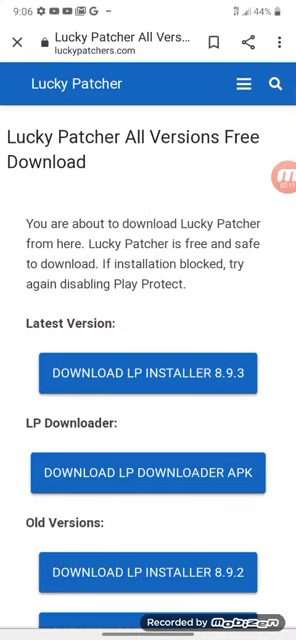
scroll("down", 3)
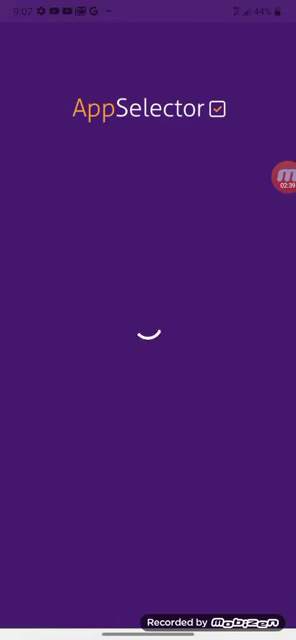
- Pull down the notification shade to check the download, then scroll through the notifications
left_click_drag(148, 4, 148, 300)
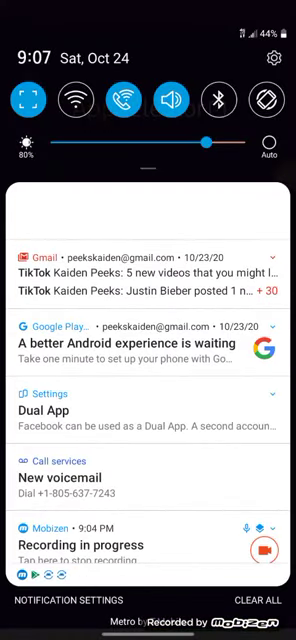
scroll("down", 3)
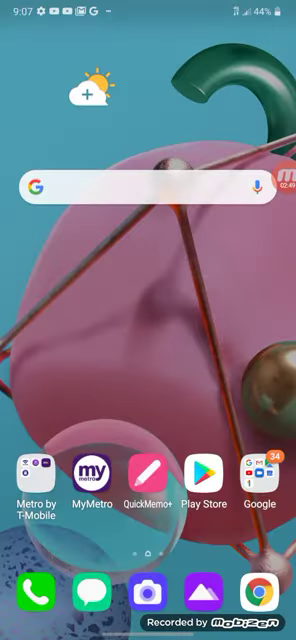
- Reopen the Lucky Patcher V8.9.3 article in Chrome and scroll to its installer download section
scroll("left", 3)
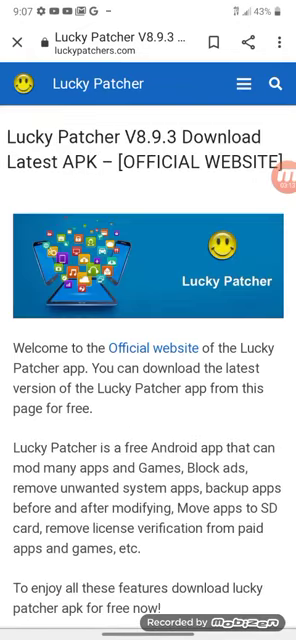
scroll("down", 3)
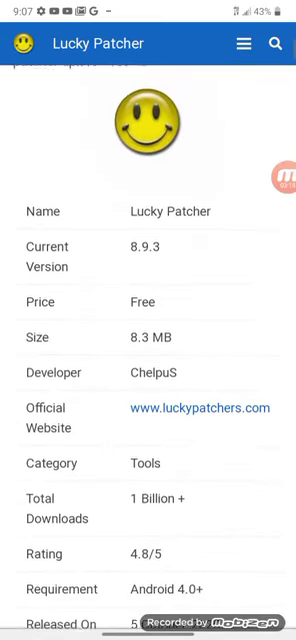
scroll("down", 3)
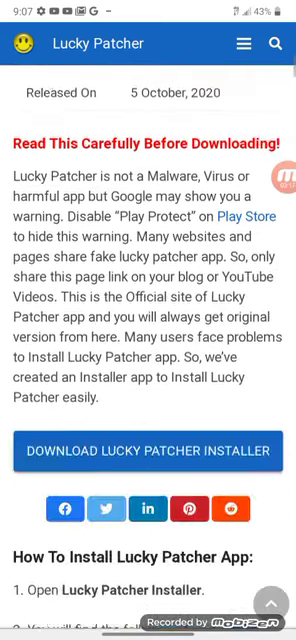